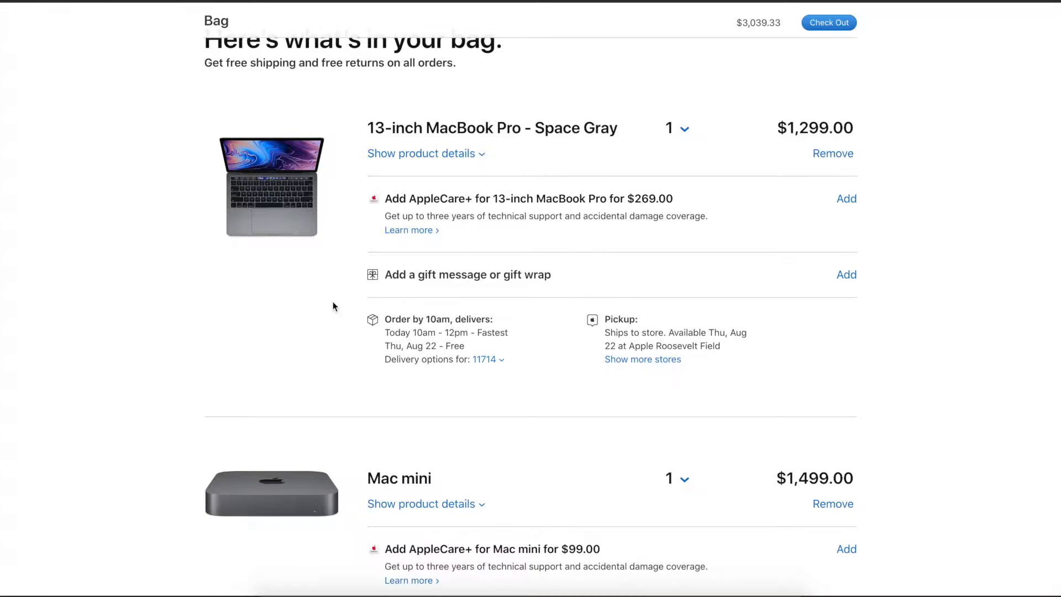
mouse_move(161, 115)
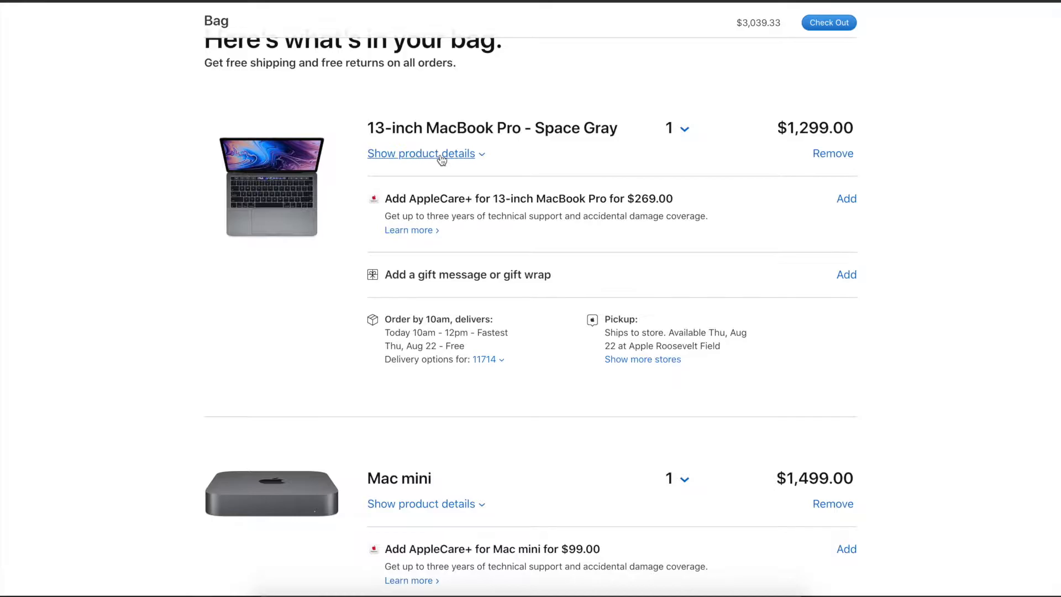
Reveal the full hardware and software specs of the 13-inch MacBook Pro - Space Gray.
left_click(420, 152)
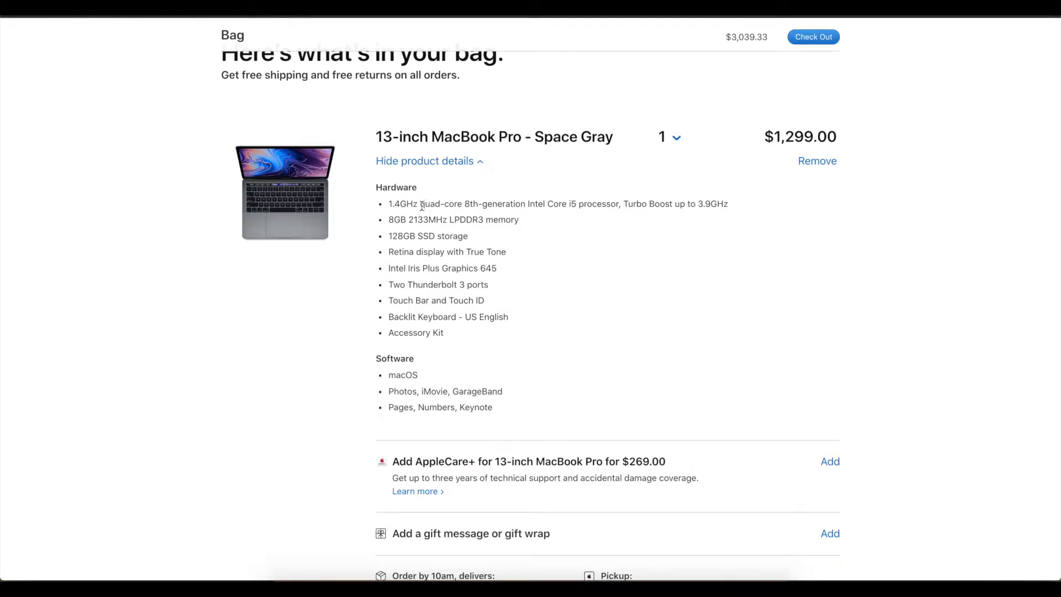
double_click(440, 204)
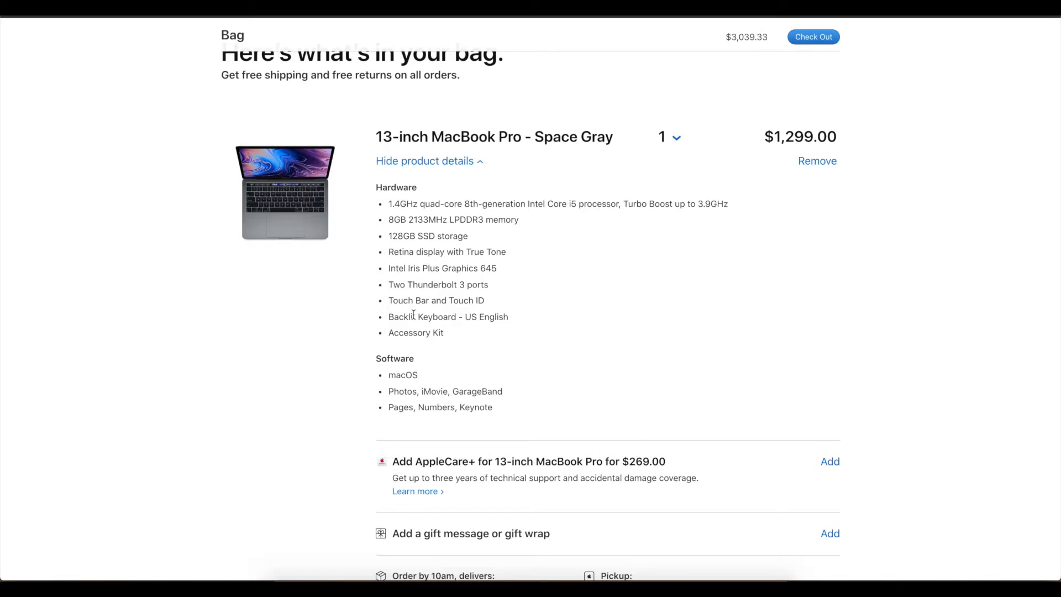
scroll("down", 3)
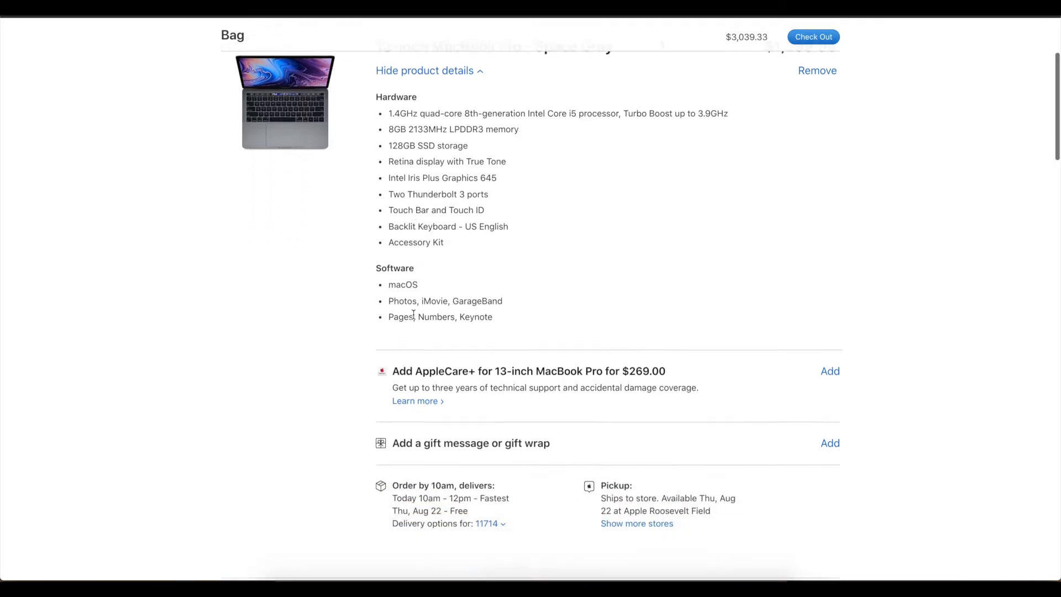
scroll("down", 3)
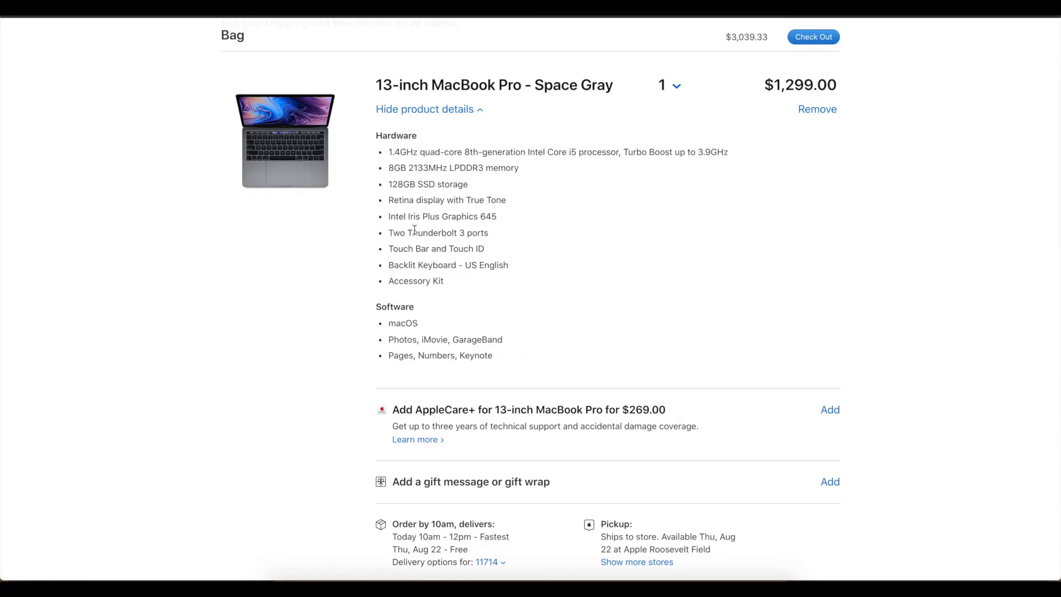
scroll("down", 3)
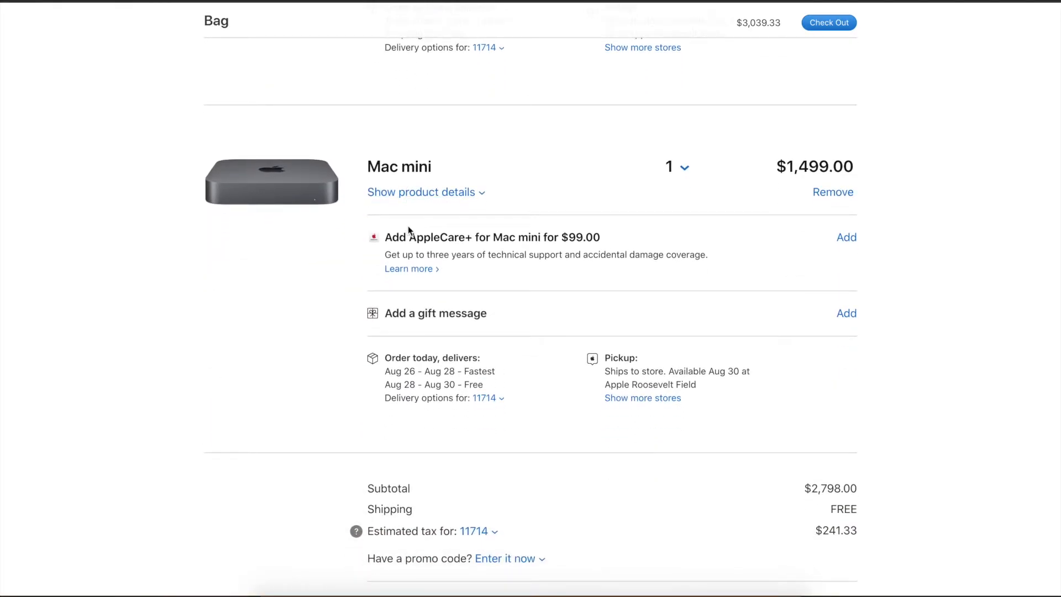
mouse_move(888, 131)
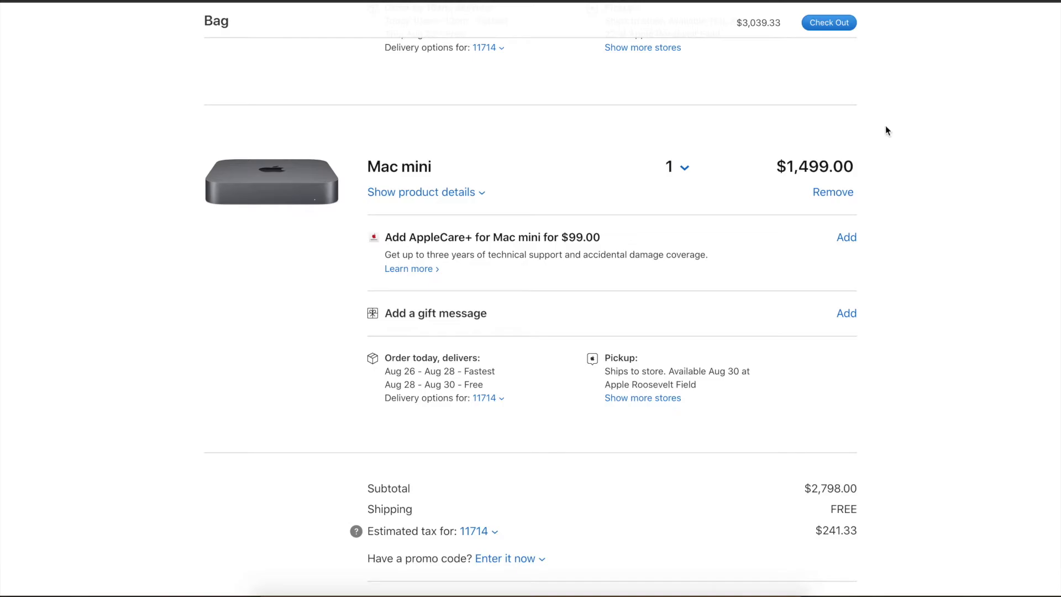
left_click(420, 191)
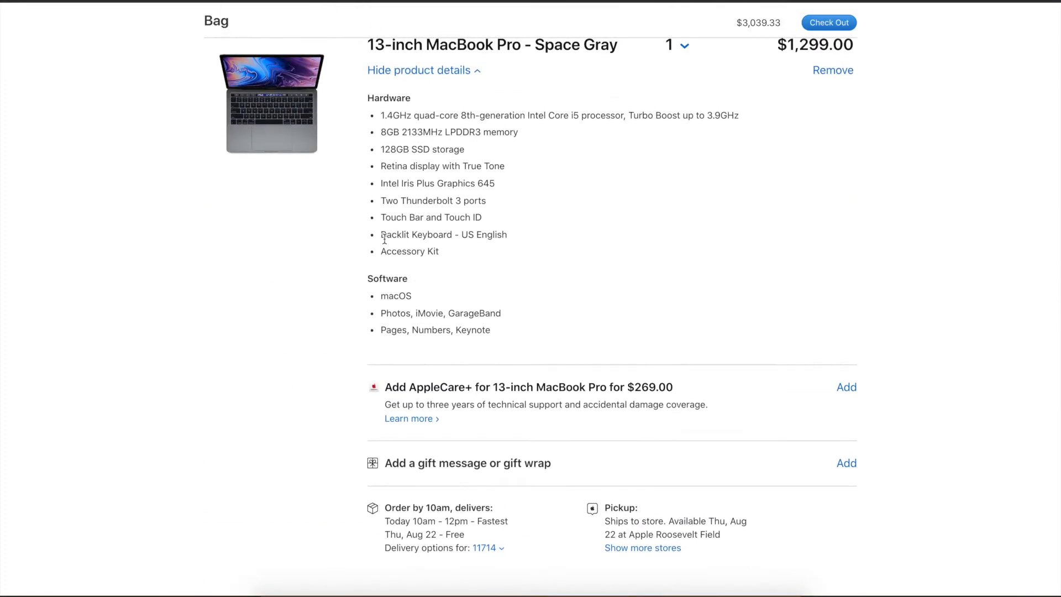
Scroll the bag down past the MacBook Pro details toward the Mac mini item.
scroll("down", 3)
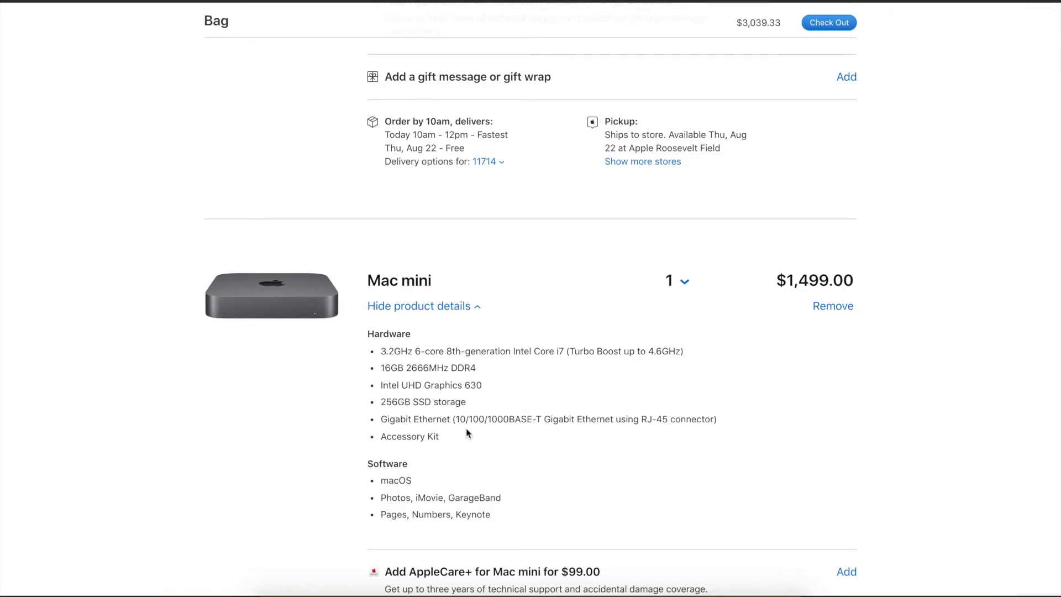
mouse_move(417, 370)
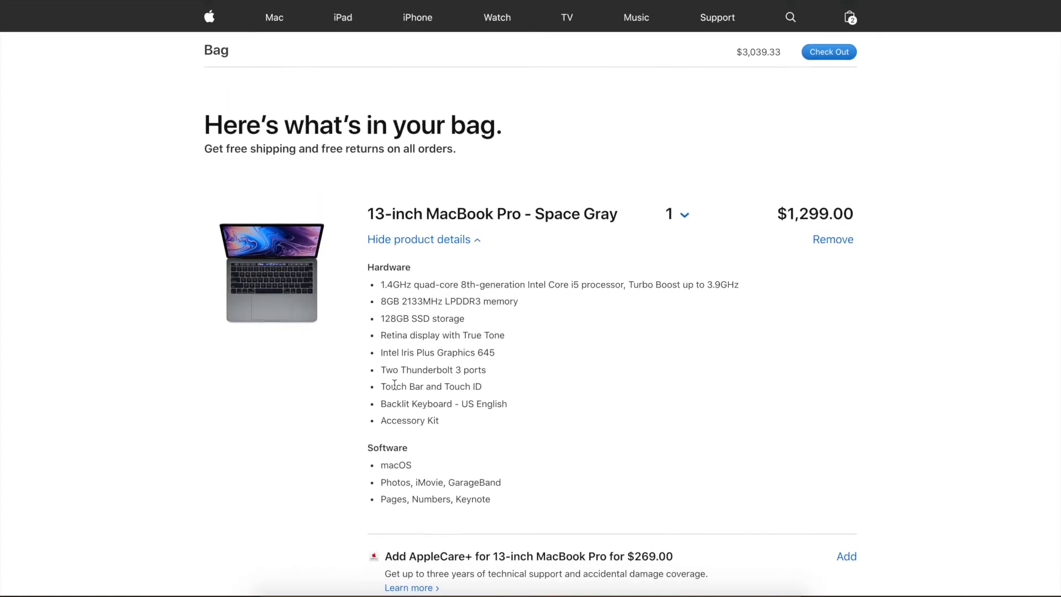
Scroll further down the bag to review the expanded Mac mini specs.
scroll("down", 3)
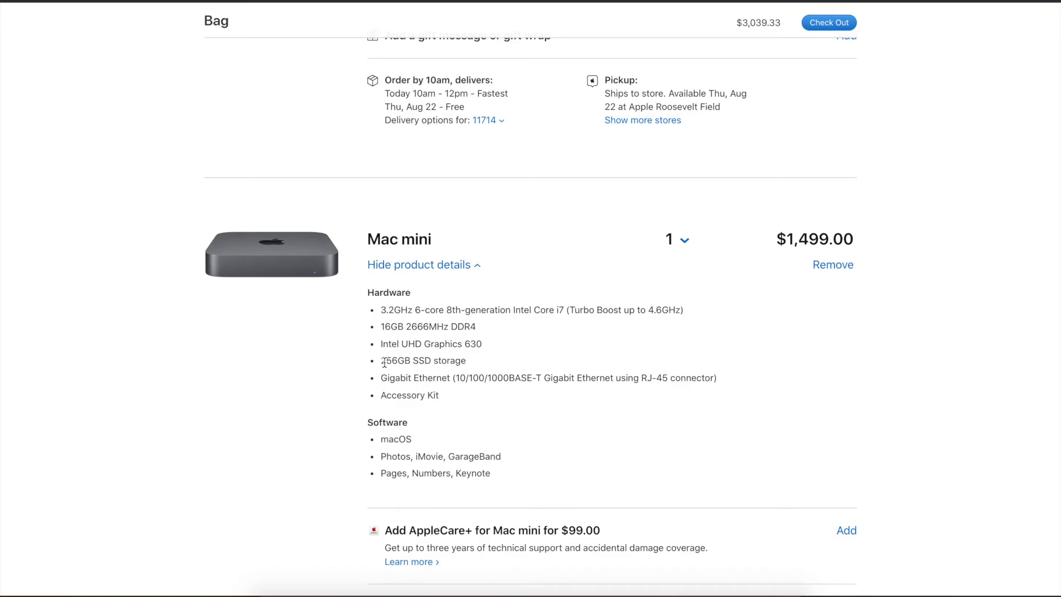
mouse_move(284, 208)
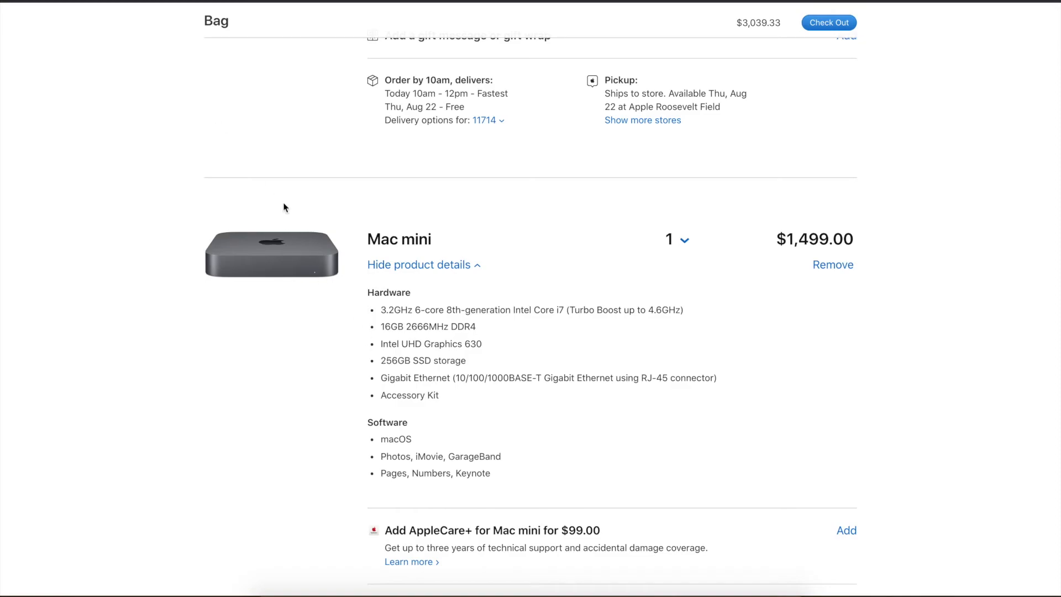
mouse_move(291, 278)
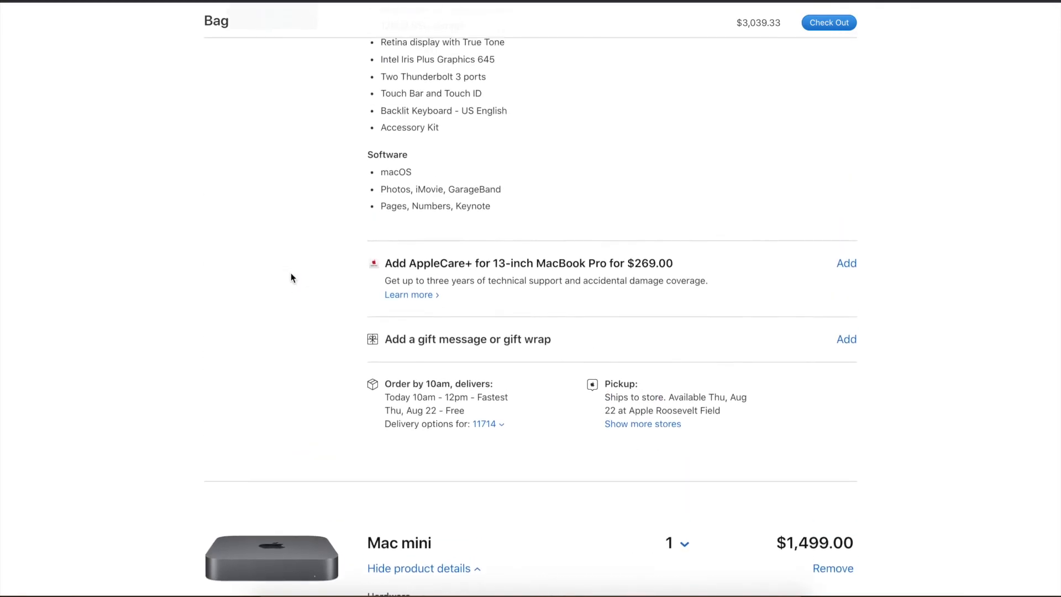
scroll("down", 3)
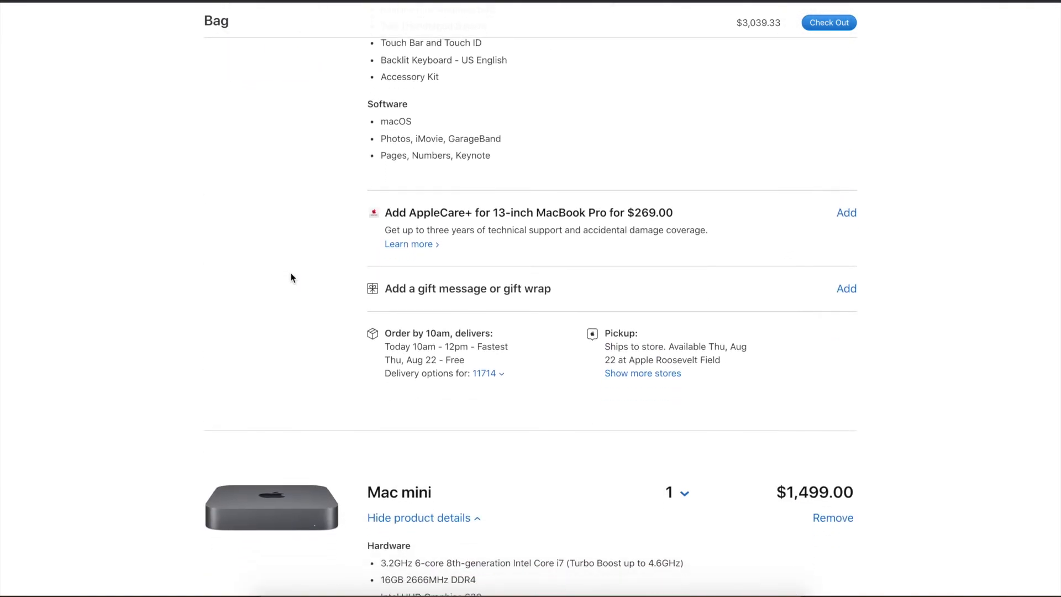
scroll("down", 3)
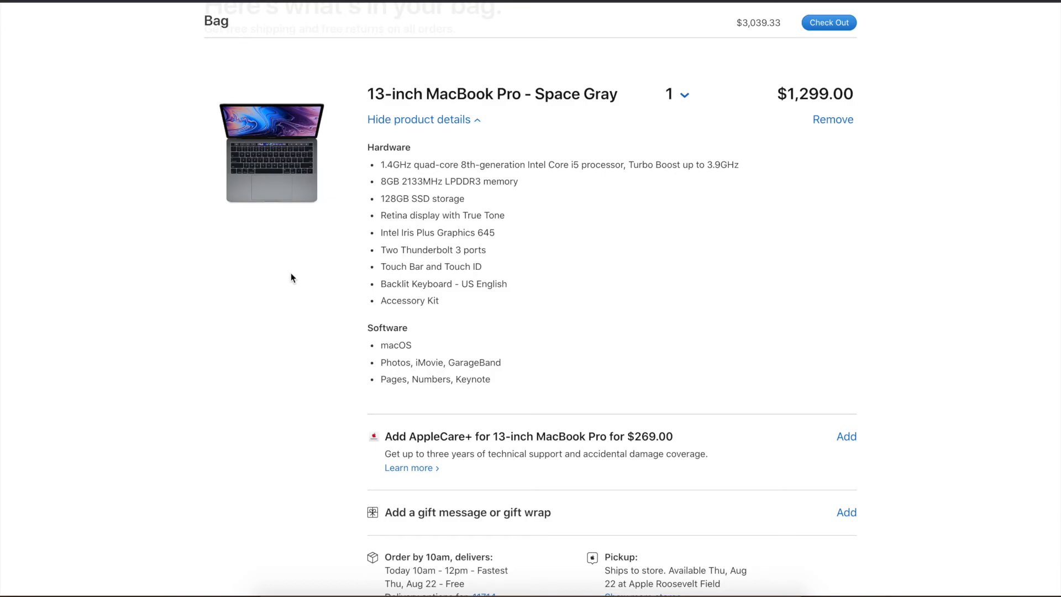
scroll("down", 3)
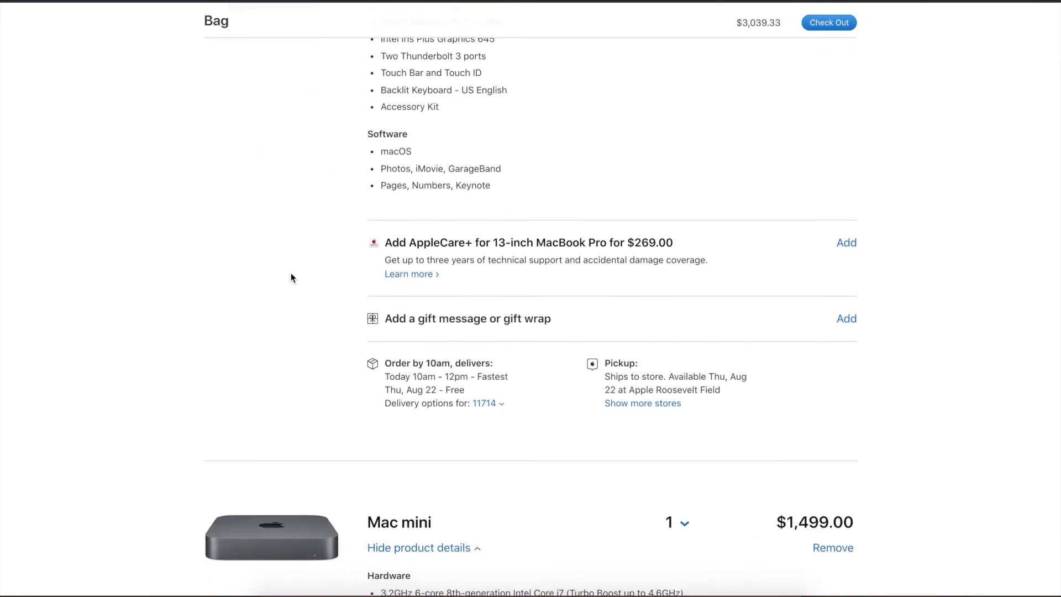
scroll("down", 3)
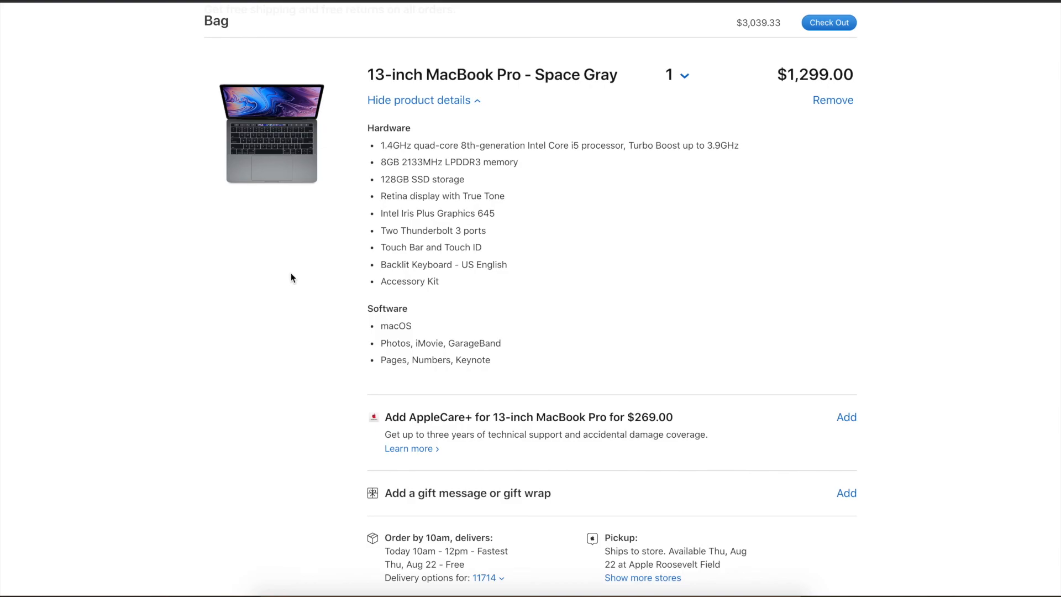
scroll("down", 3)
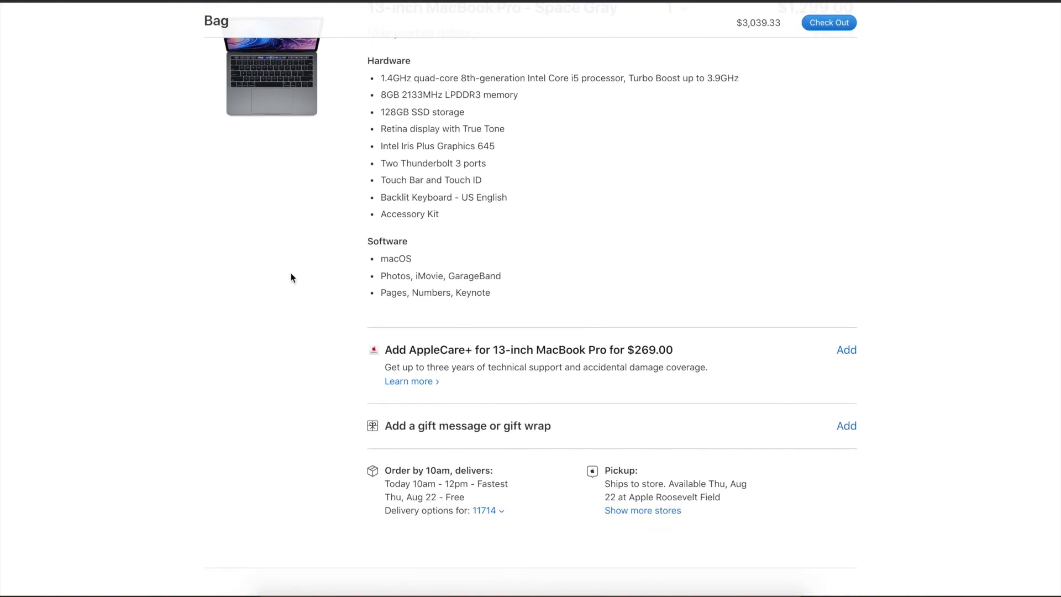
scroll("down", 3)
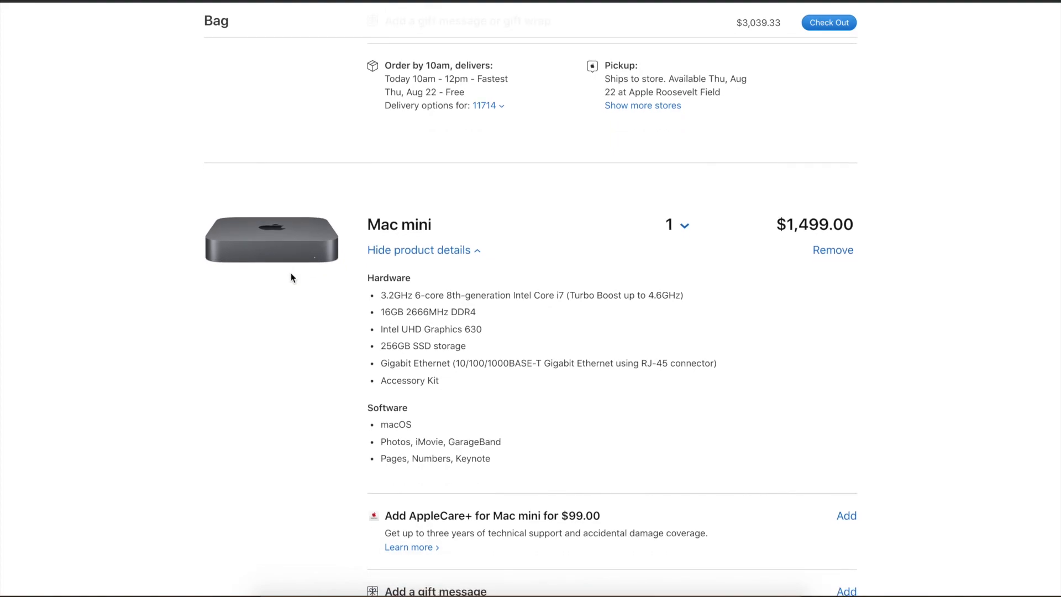